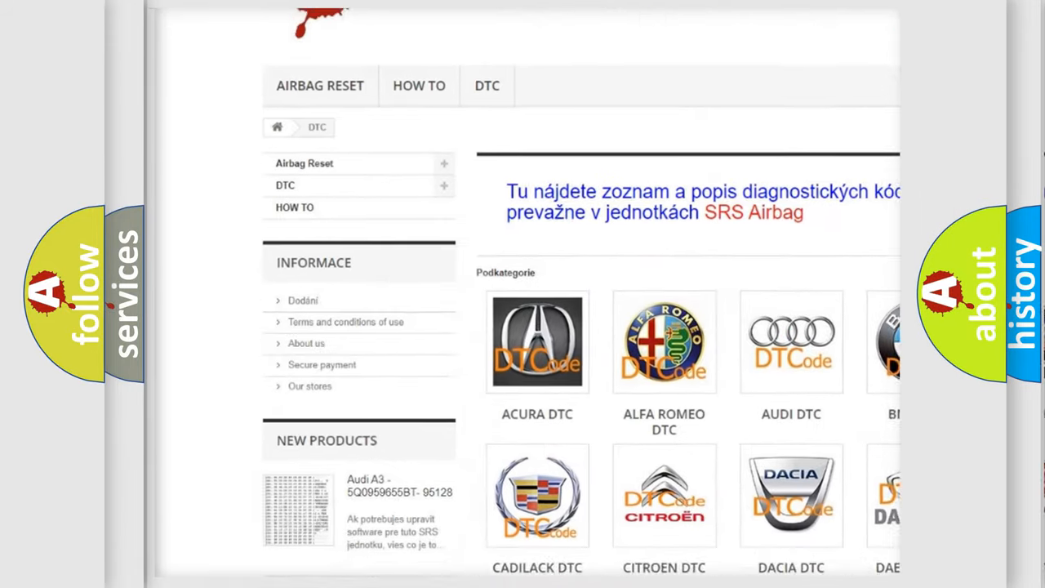
{"action": "scroll", "scroll_direction": "down", "scroll_amount": 3}
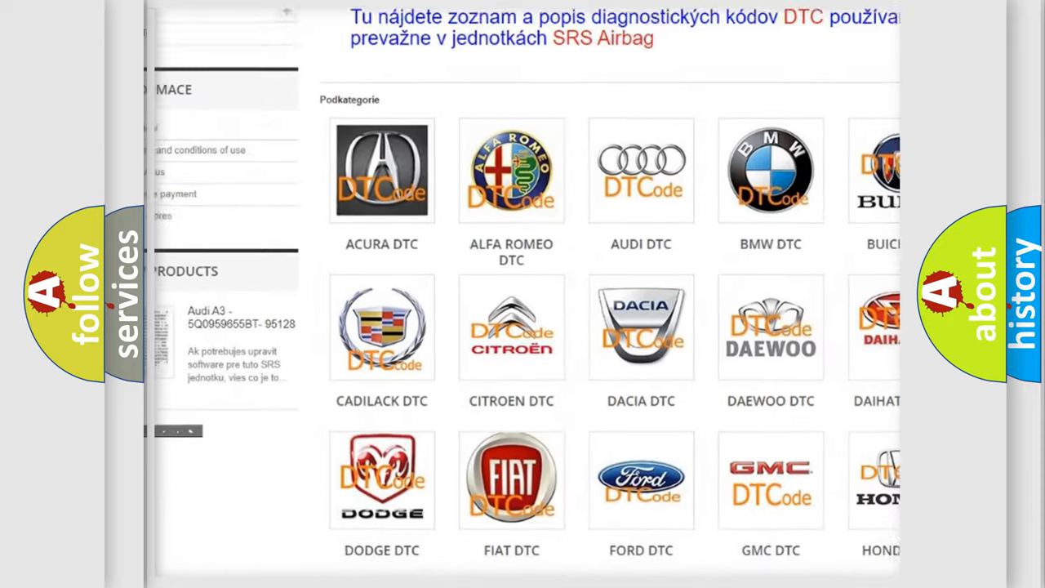
{"action": "scroll", "scroll_direction": "down", "scroll_amount": 3}
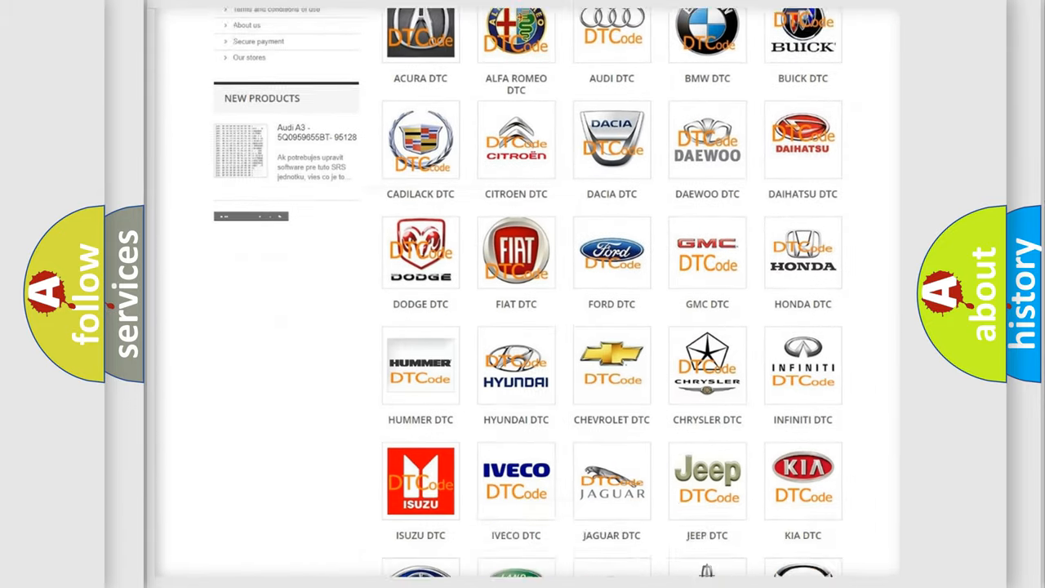
{"action": "scroll", "scroll_direction": "down", "scroll_amount": 3}
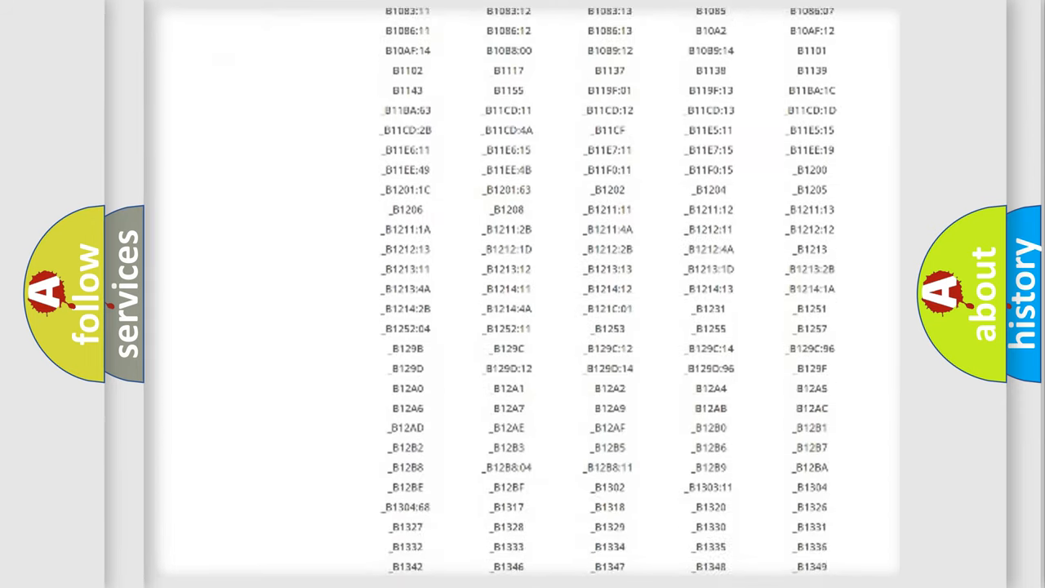
{"action": "scroll", "scroll_direction": "down", "scroll_amount": 3}
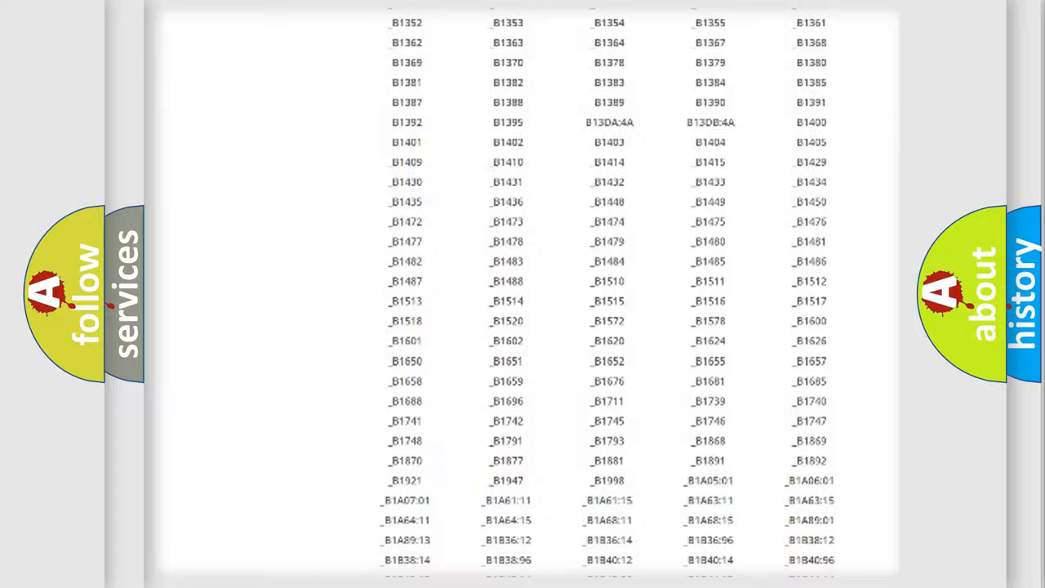